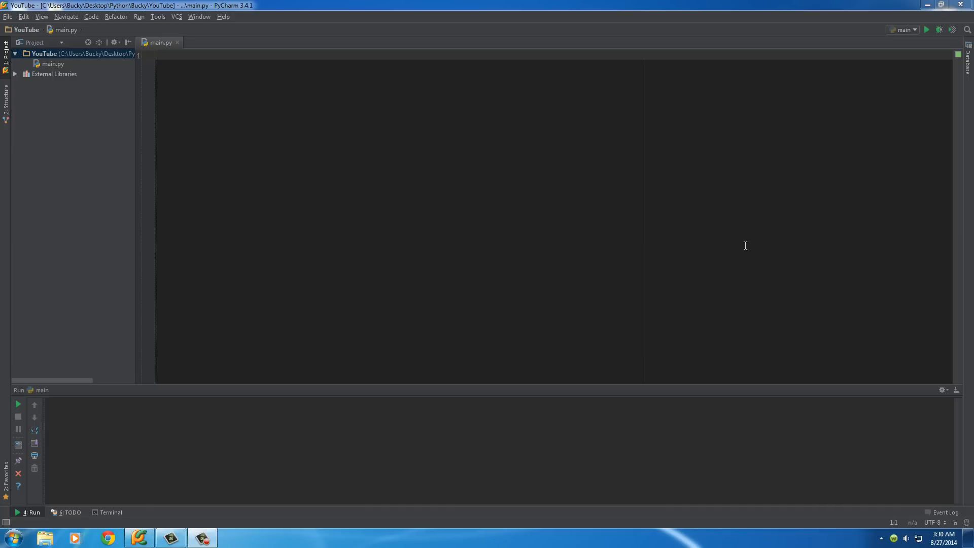
Start a function definition in the empty main.py with the keyword def
click(302, 134)
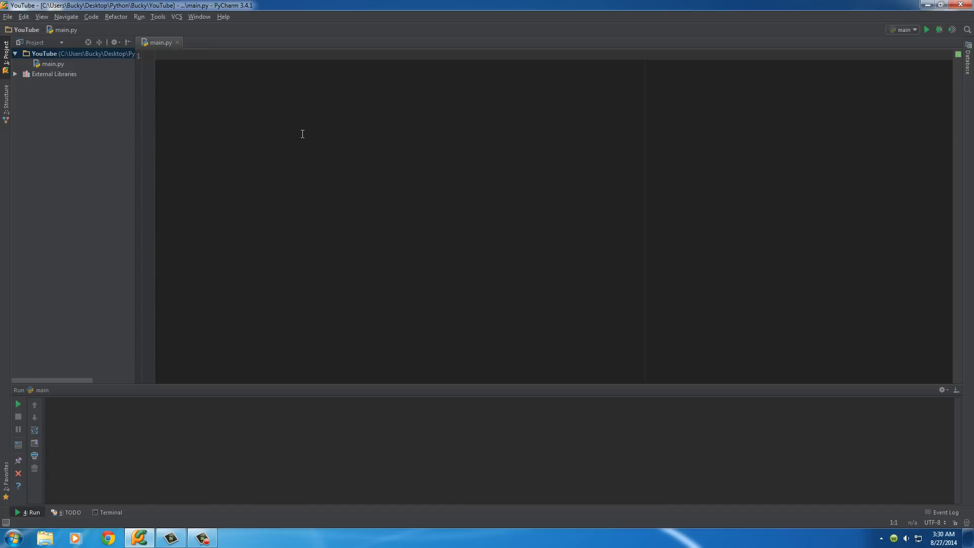
text(def)
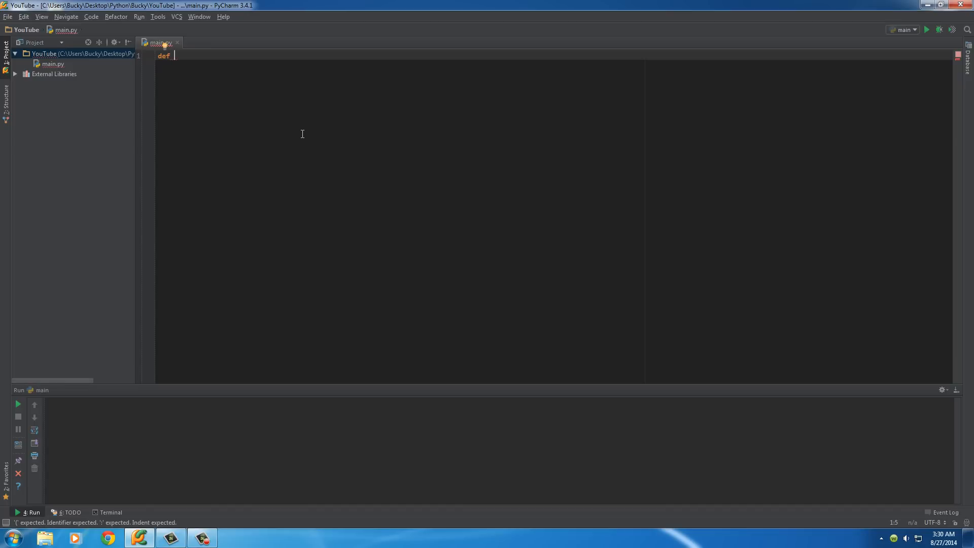
Write the header def dumb_sentence(name='Bucky', action='ate', item='tuna'): and begin its body
text(dum)
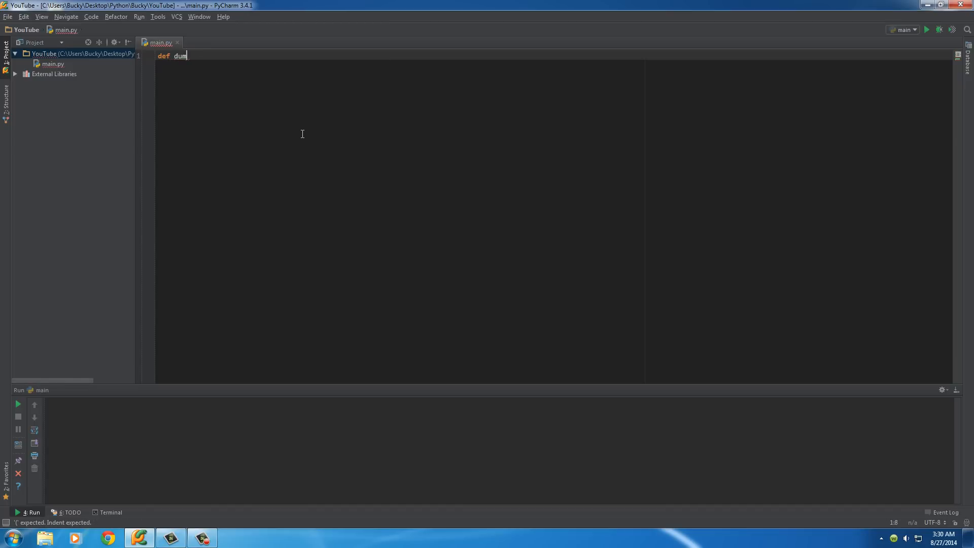
text(b_sentence()
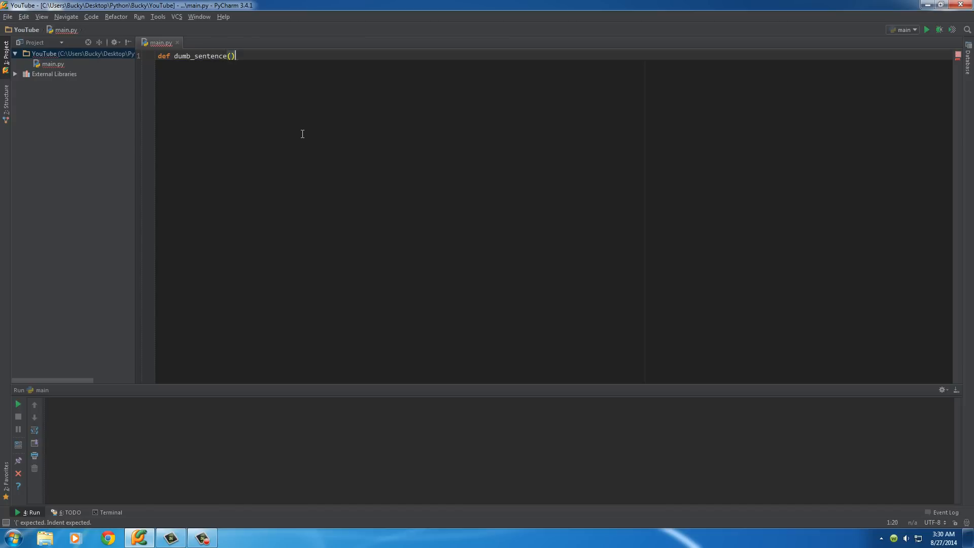
text(name=')
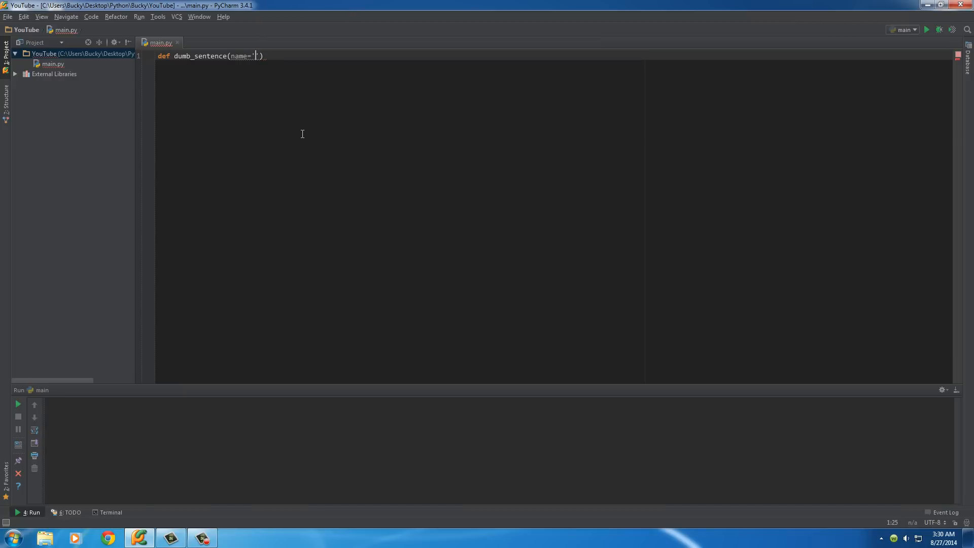
text(Bucky',)
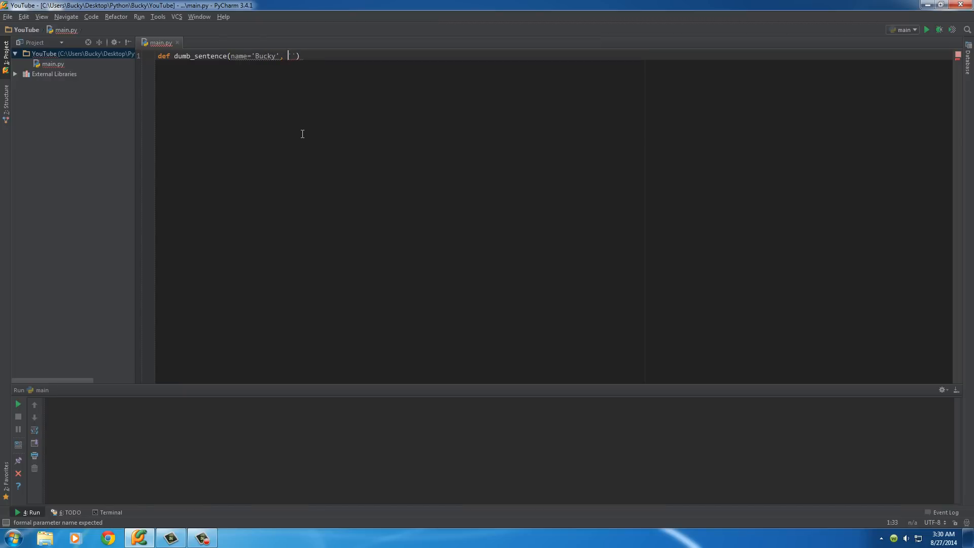
text(action=)
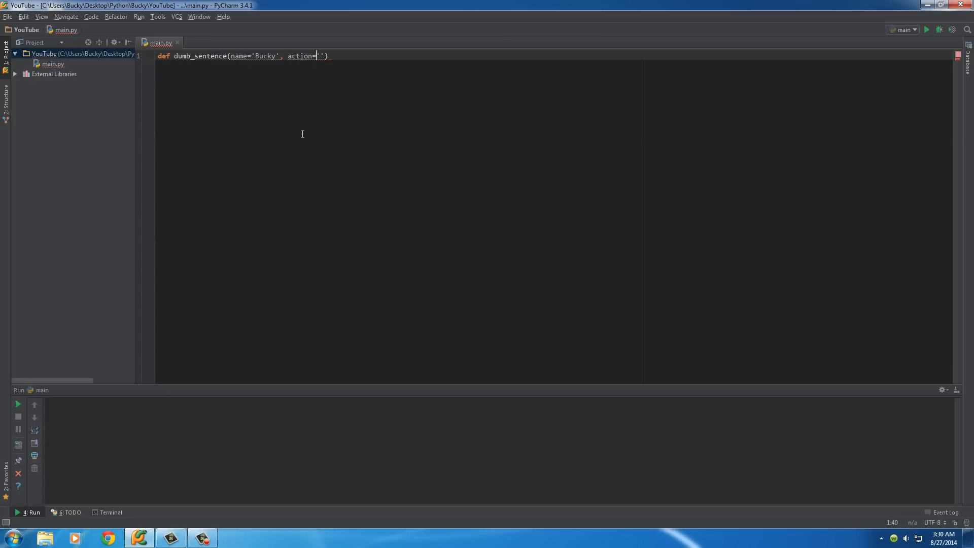
text(ate)
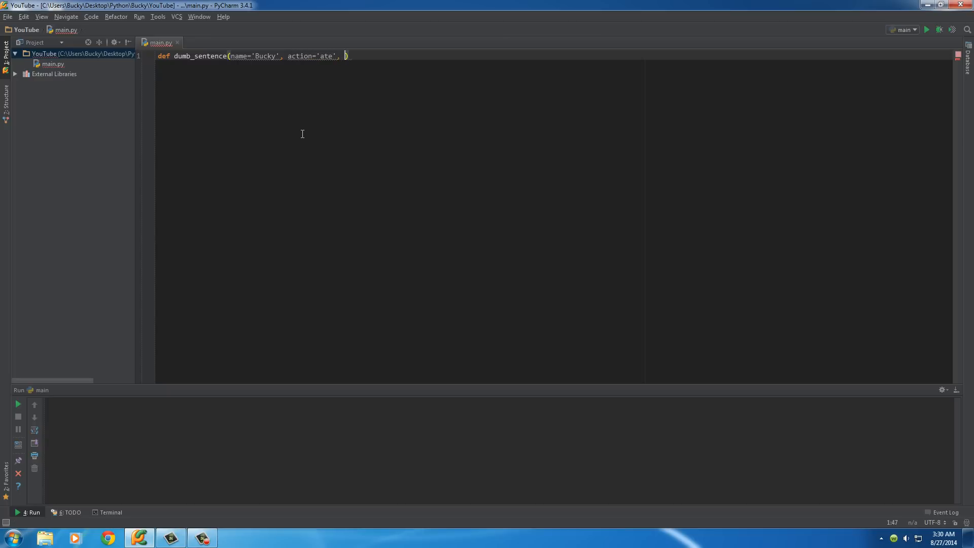
text(item=)
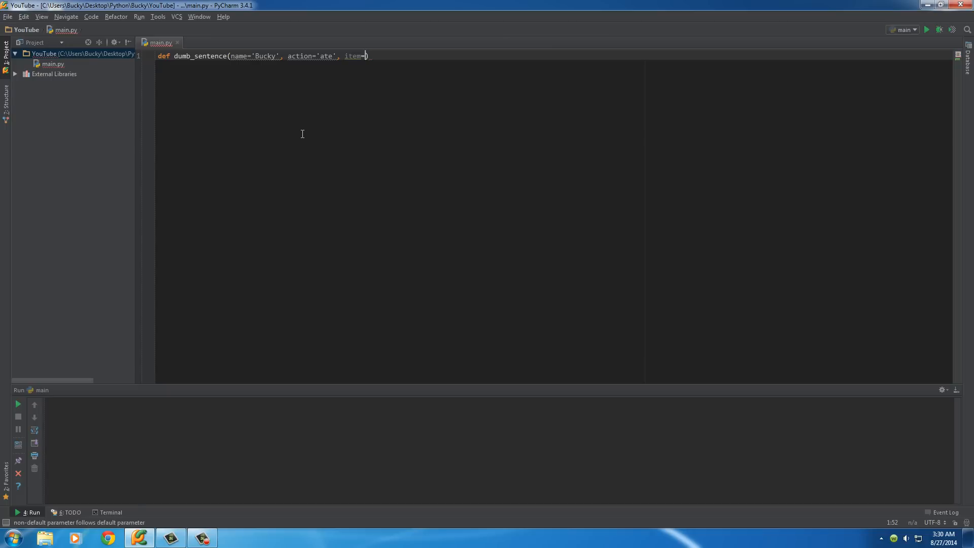
text('tuna)
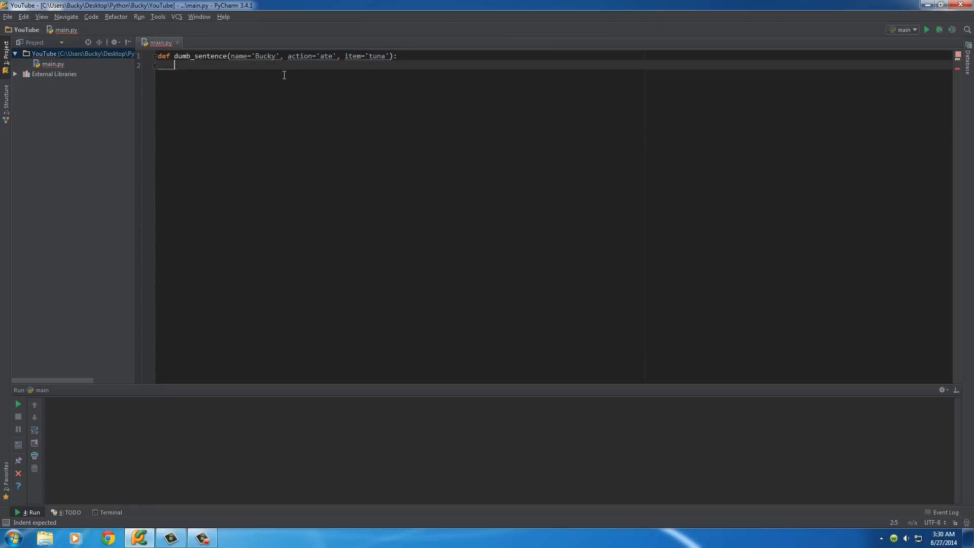
mouse_move(238, 56)
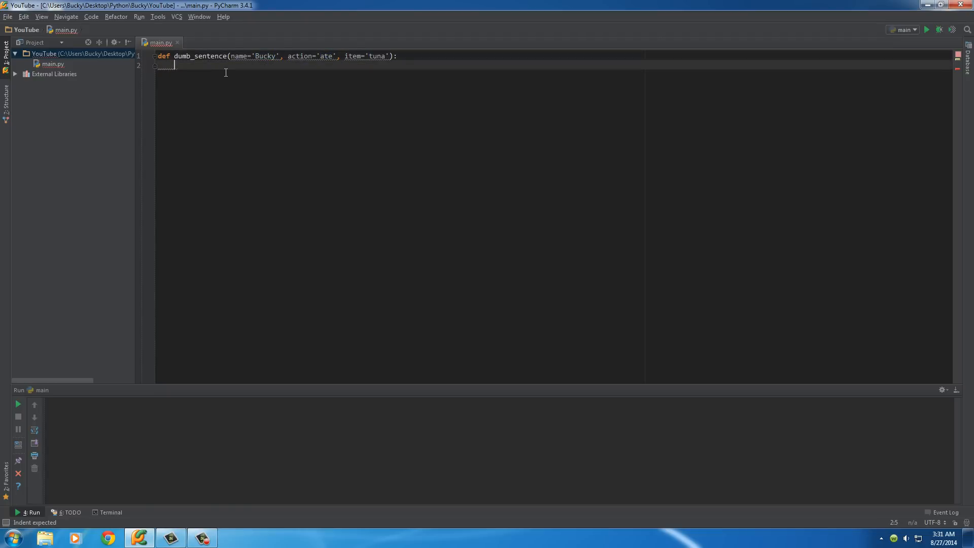
Make the body print(name, action, item) and add a bare dumb_sentence() call below
text(print(name, action,)
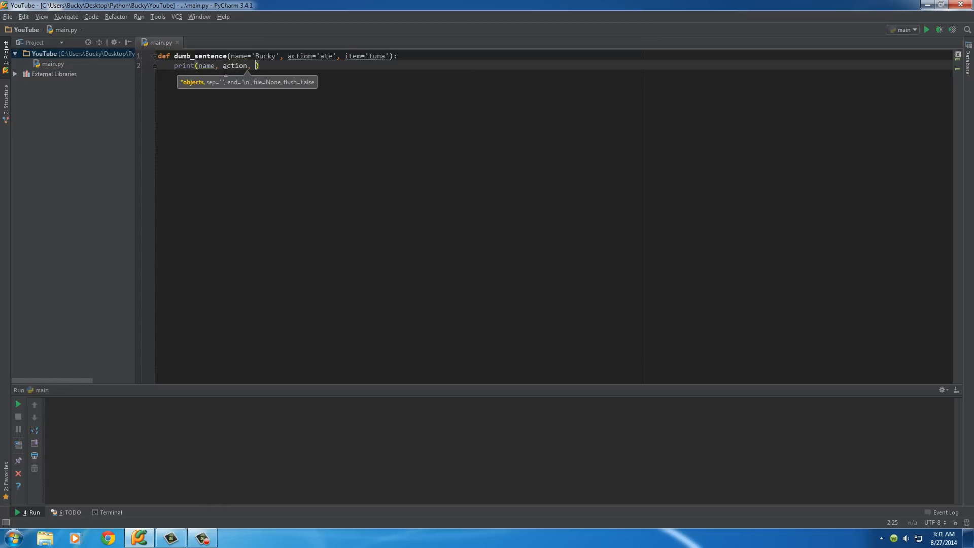
text(item)
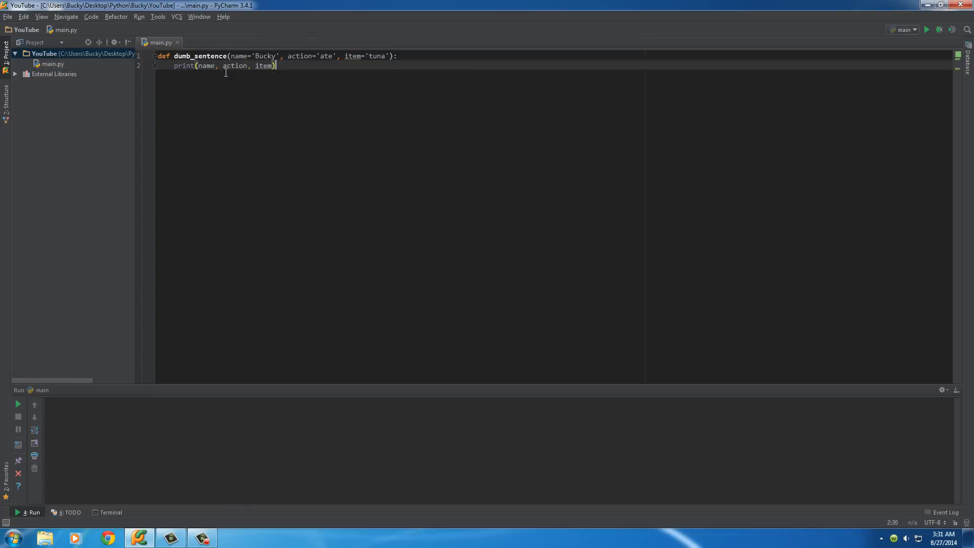
text(dumb_sentence()
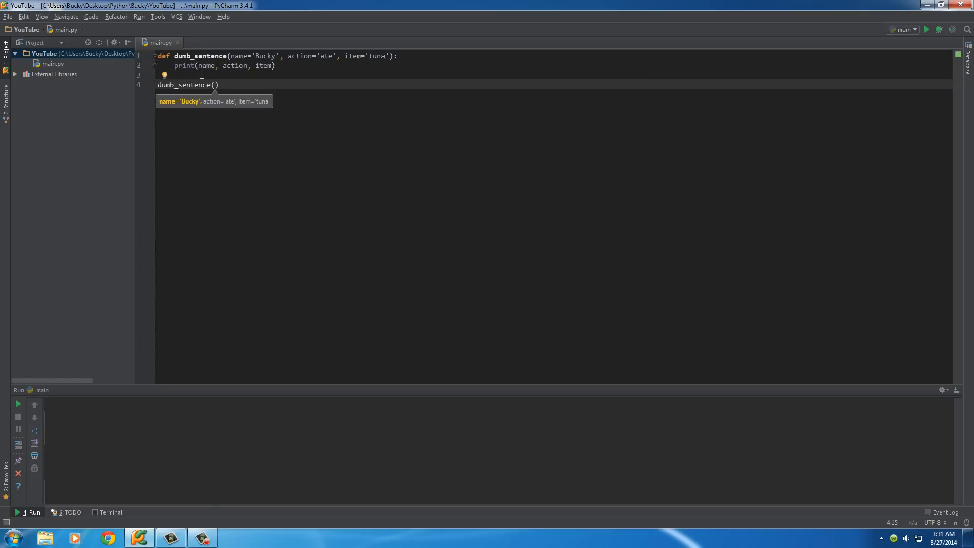
Run main.py to print "Bucky ate tuna", point out the default 'Bucky', and add a line after the call
click(926, 30)
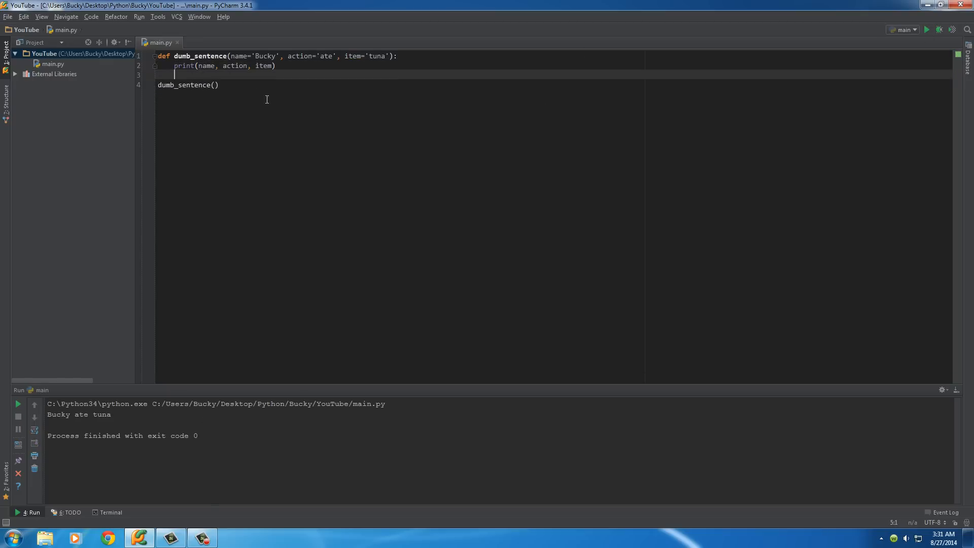
mouse_move(231, 124)
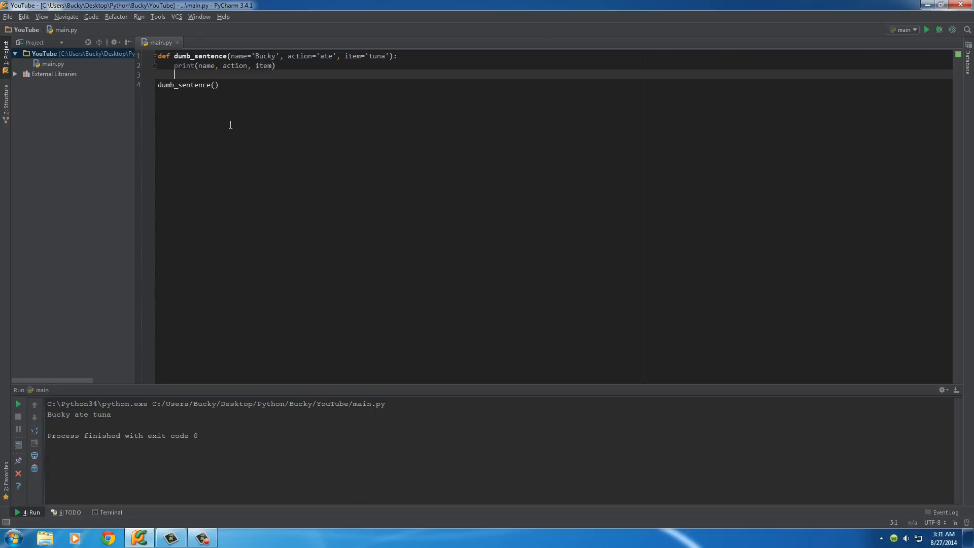
mouse_move(200, 88)
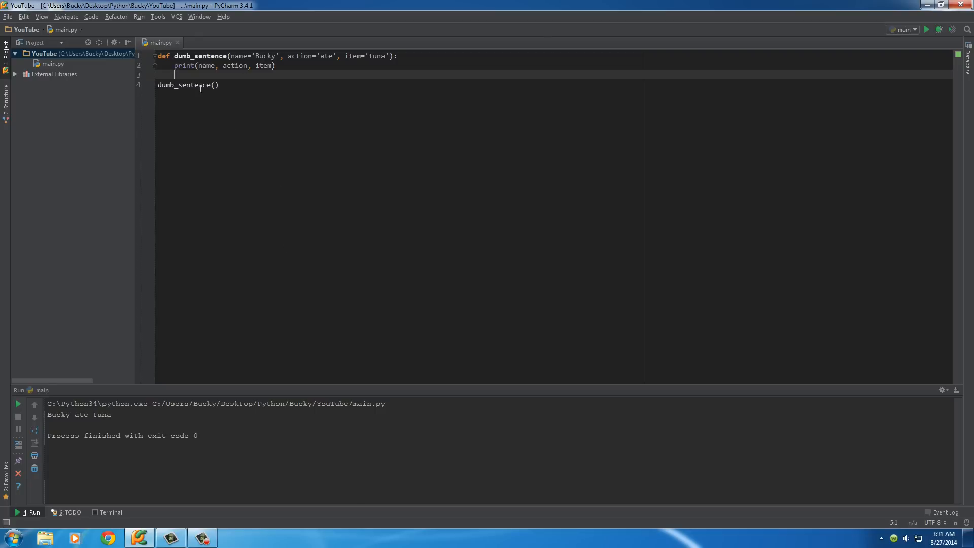
click(215, 86)
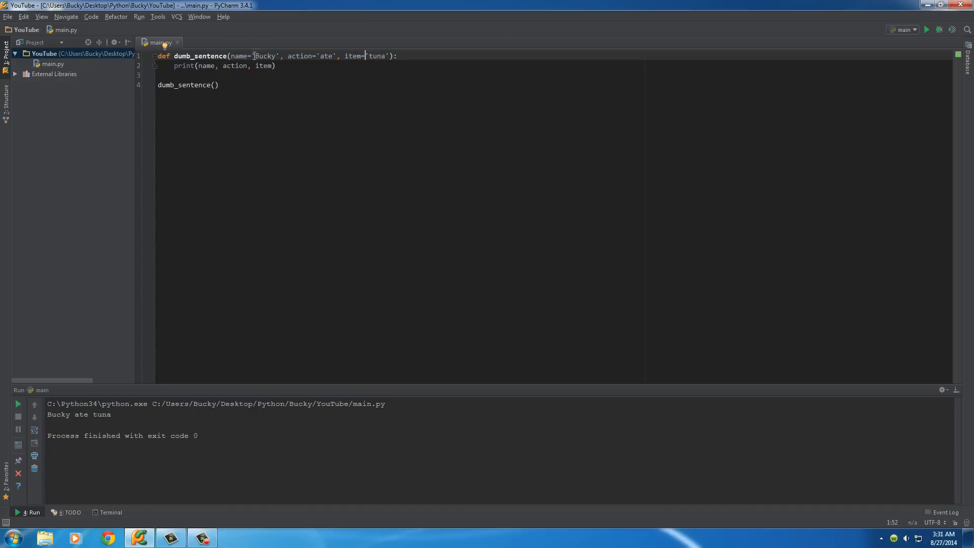
double_click(264, 56)
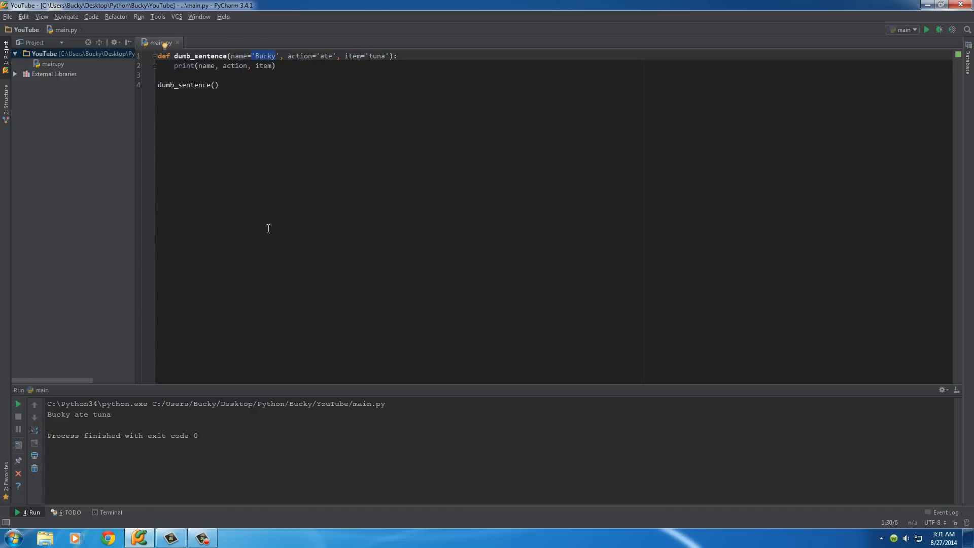
mouse_move(310, 142)
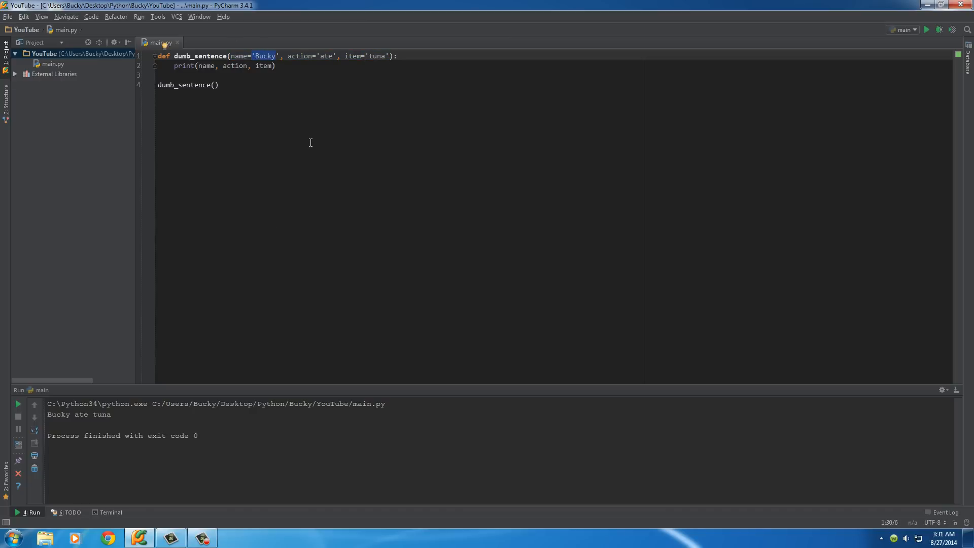
click(238, 56)
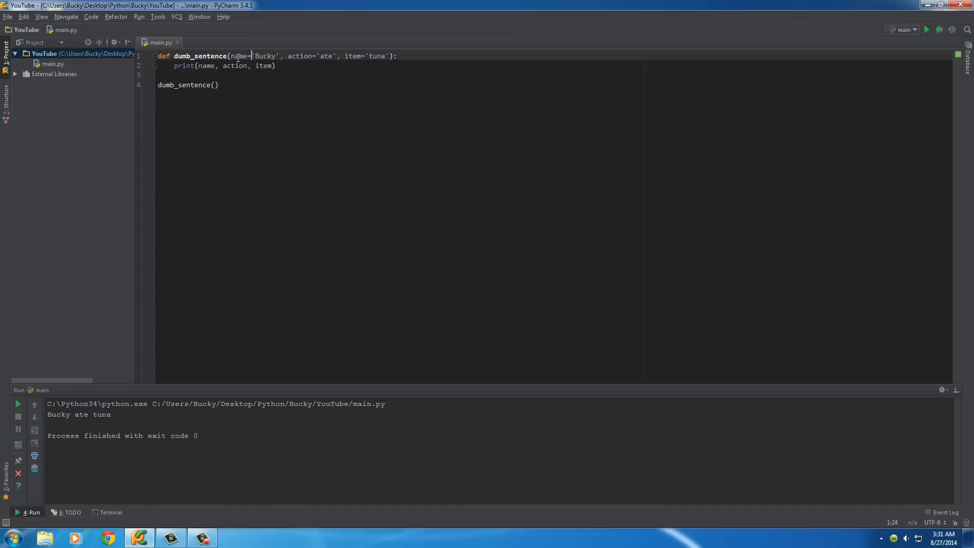
click(220, 84)
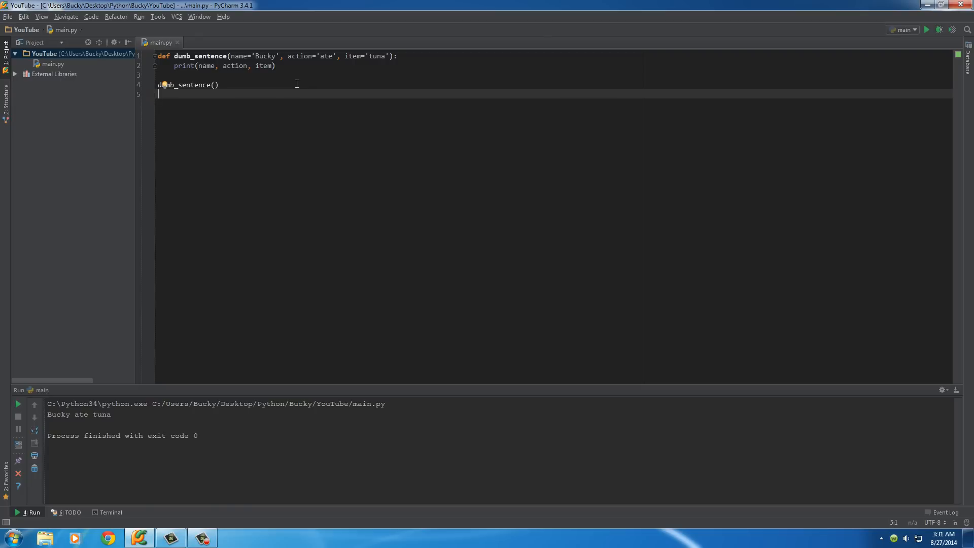
Add a second call dumb_sentence("Sally", "farts", "gently") with positional arguments on line 5
text(dumb_sentence())
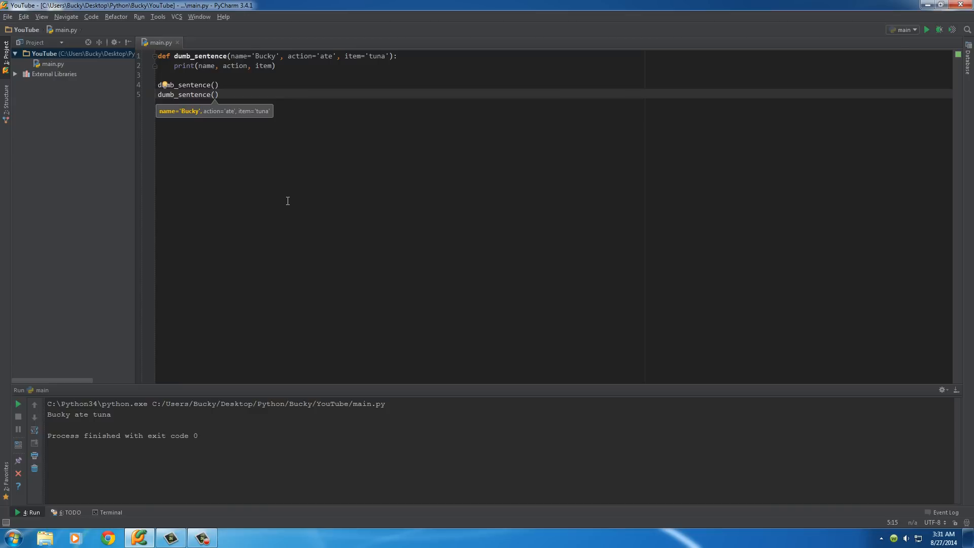
mouse_move(301, 180)
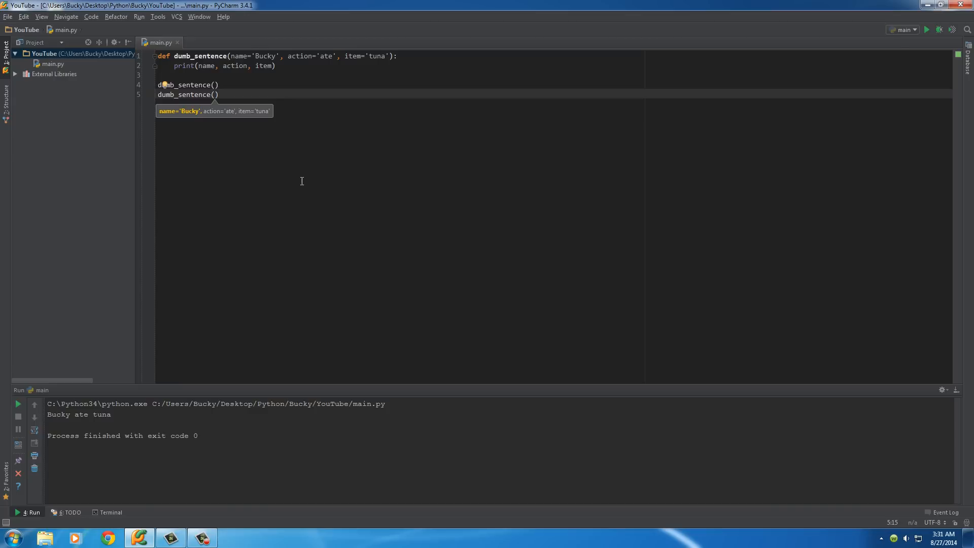
mouse_move(372, 173)
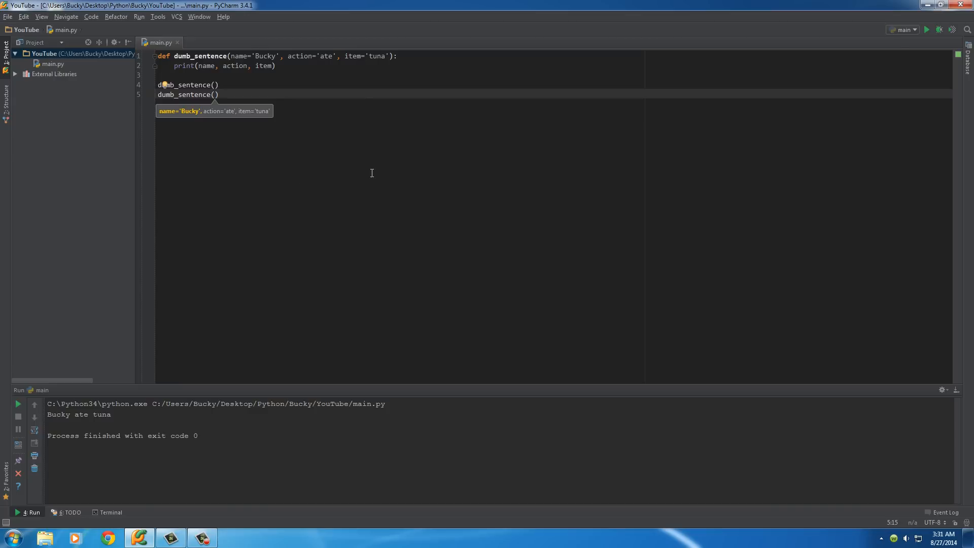
mouse_move(320, 146)
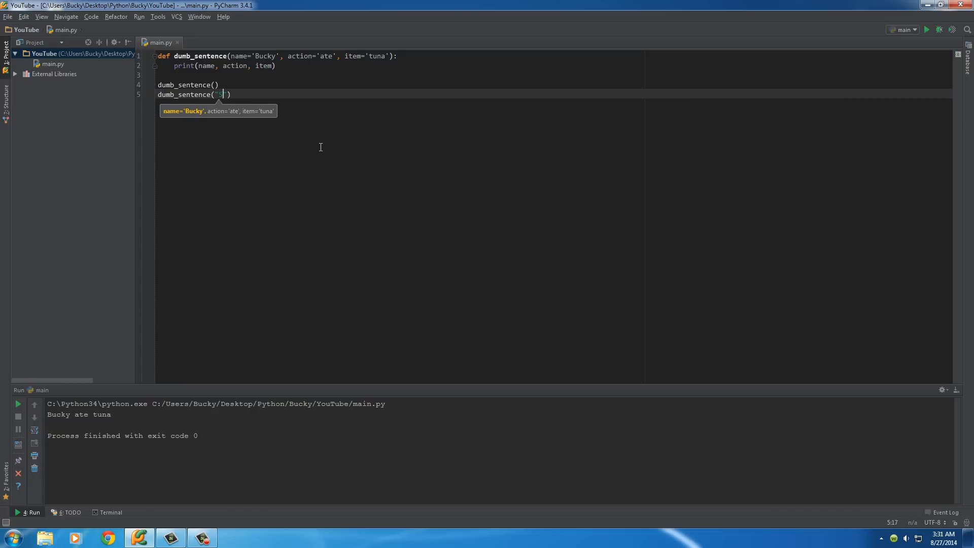
text(Sally",)
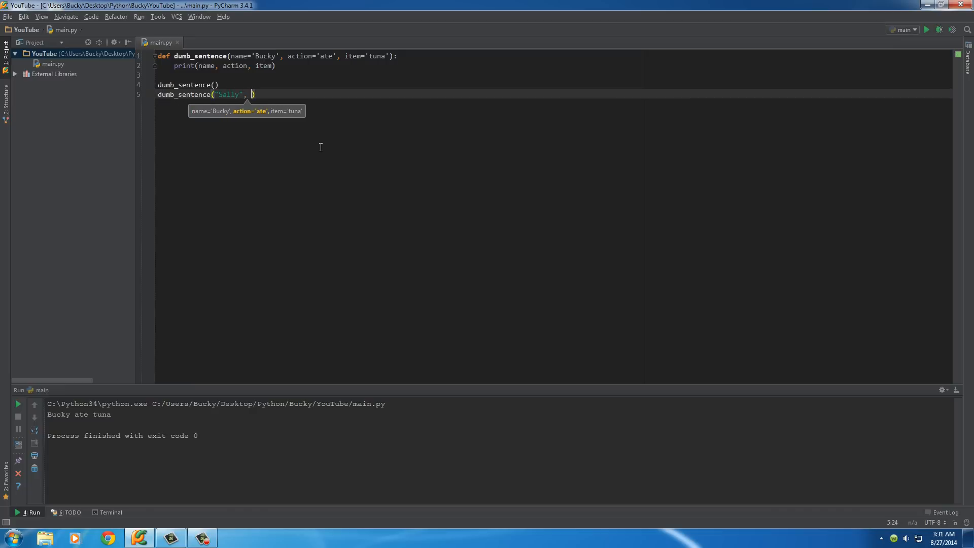
text("")
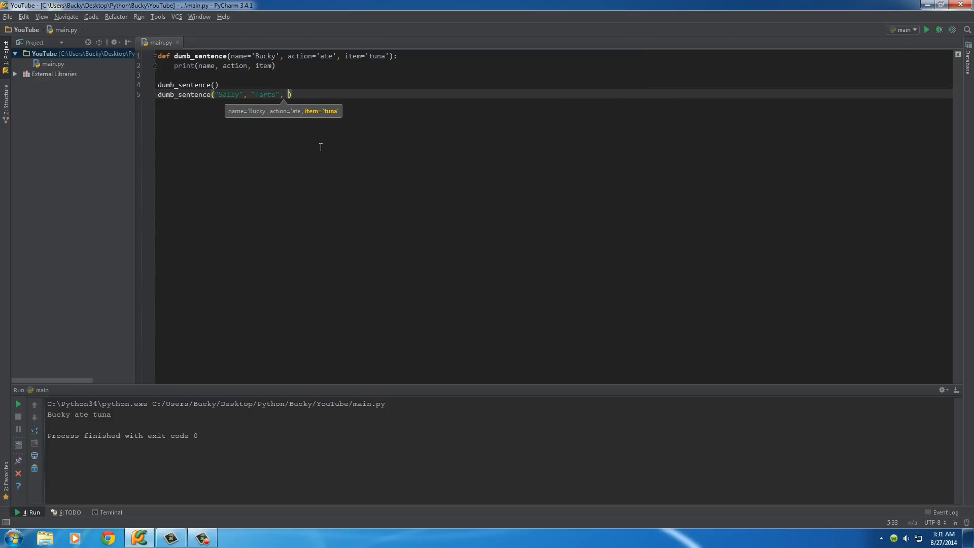
text("")
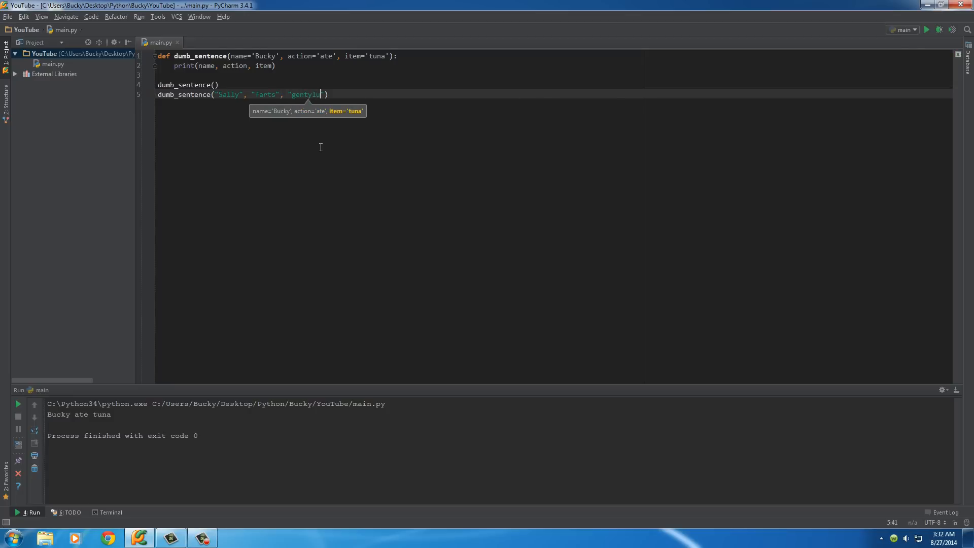
key(backspace)
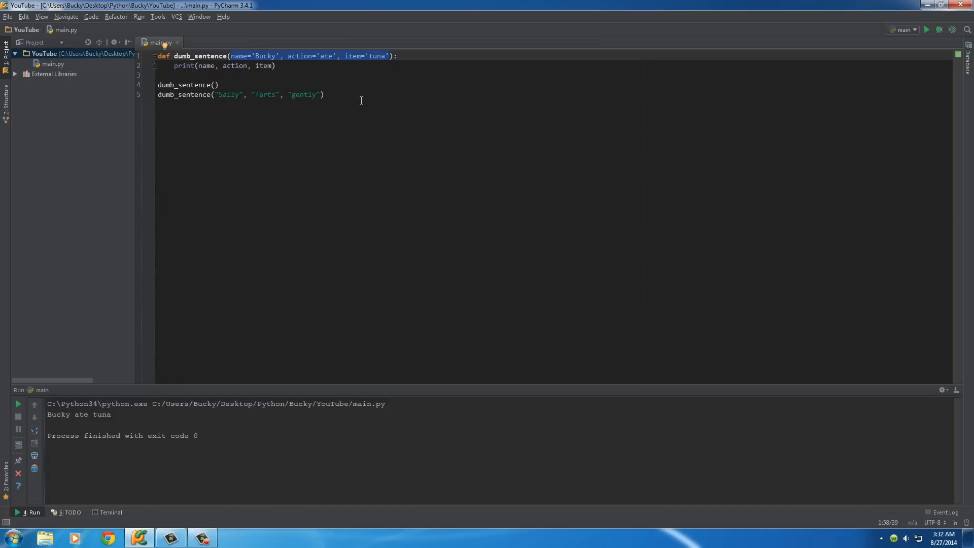
Highlight farts, Sally and the item parameter to match positional arguments to parameters
click(289, 94)
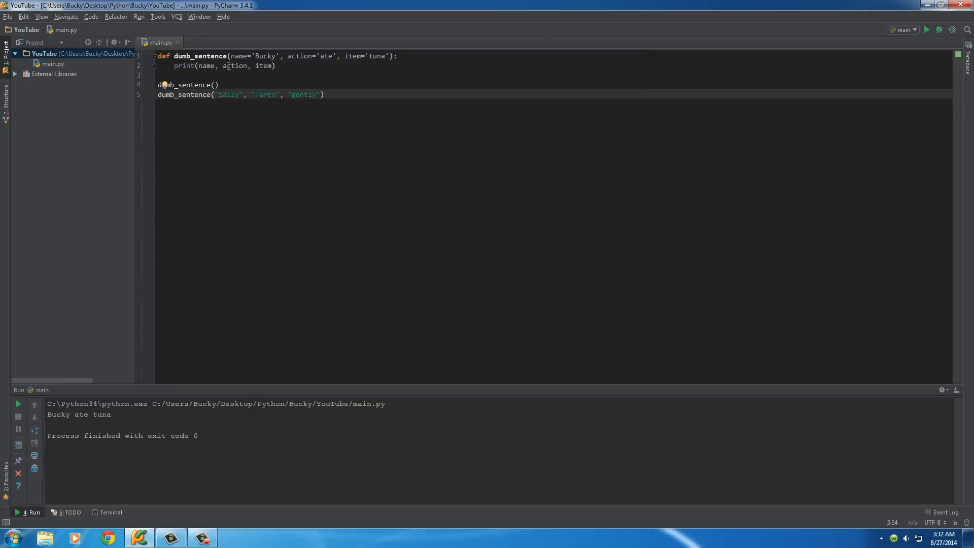
double_click(264, 94)
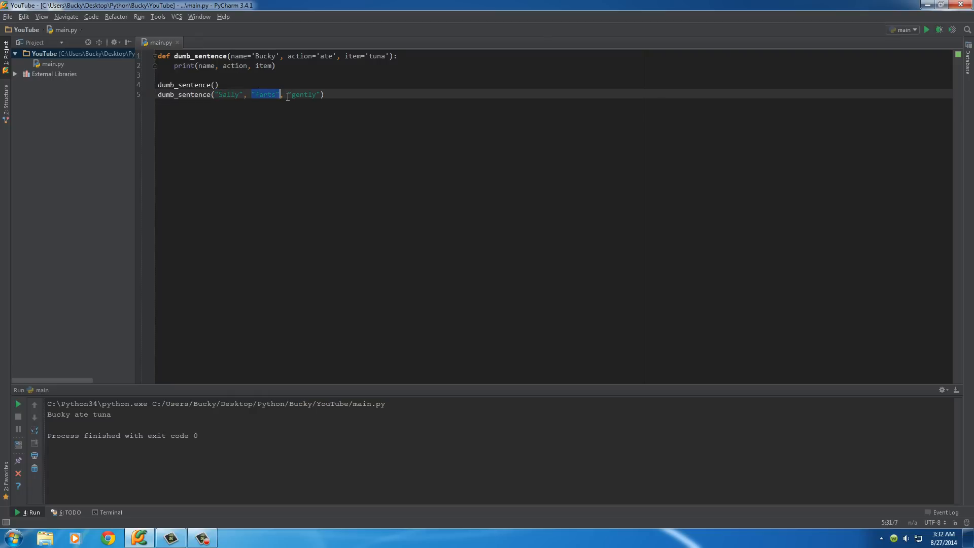
double_click(303, 94)
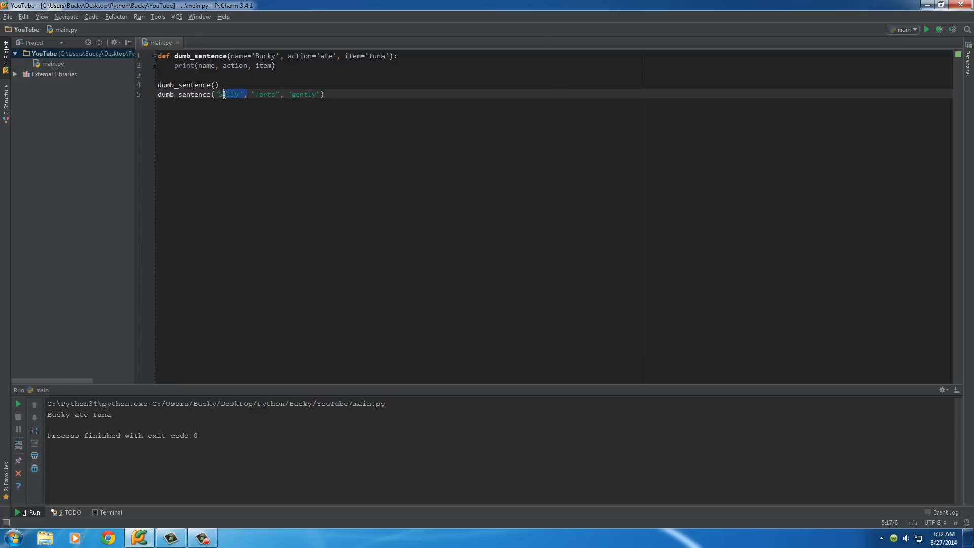
double_click(264, 95)
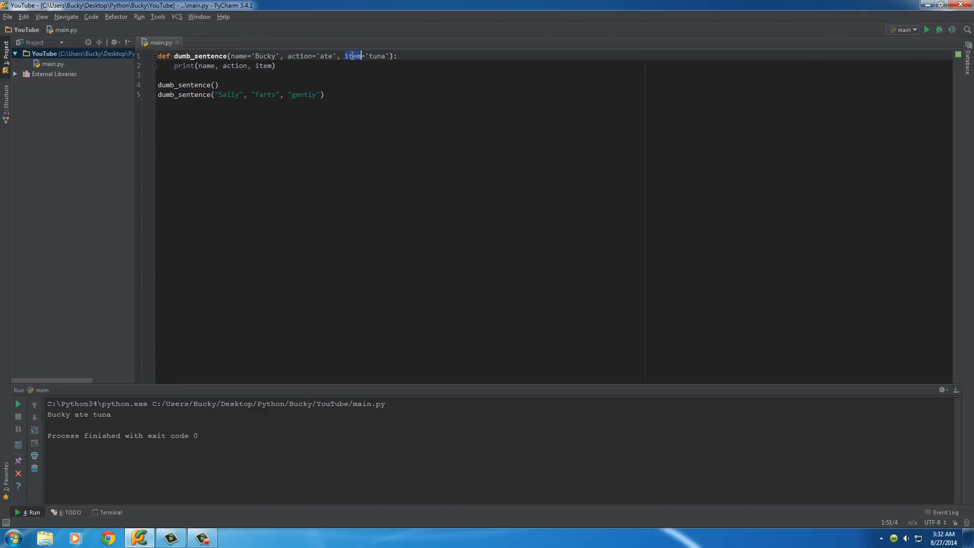
Run the script to print "Sally farts gently", point out the print line, and start line 6
click(927, 30)
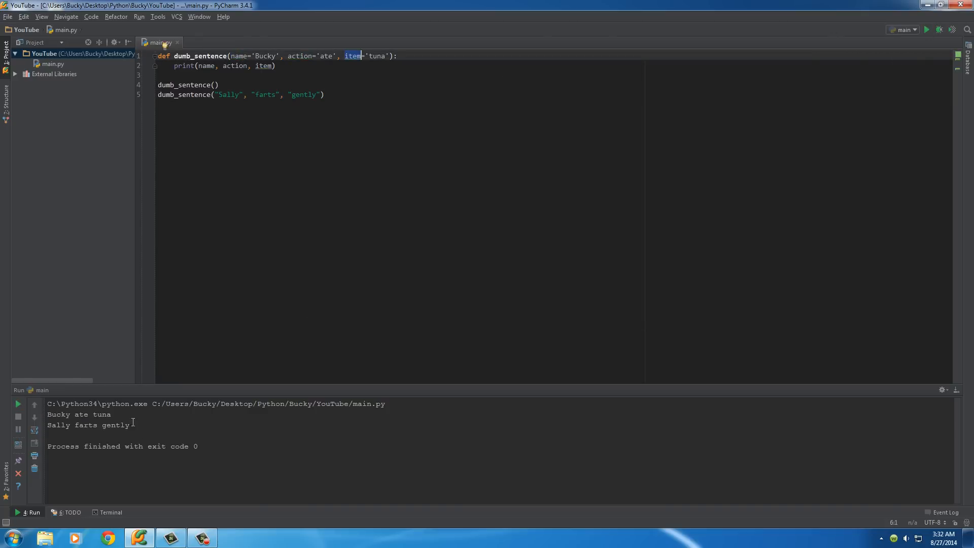
double_click(88, 425)
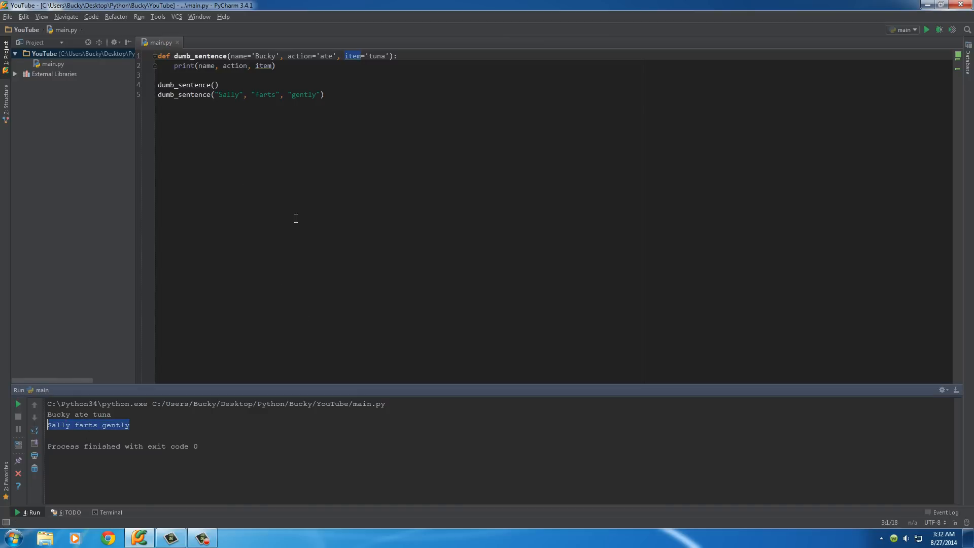
click(228, 66)
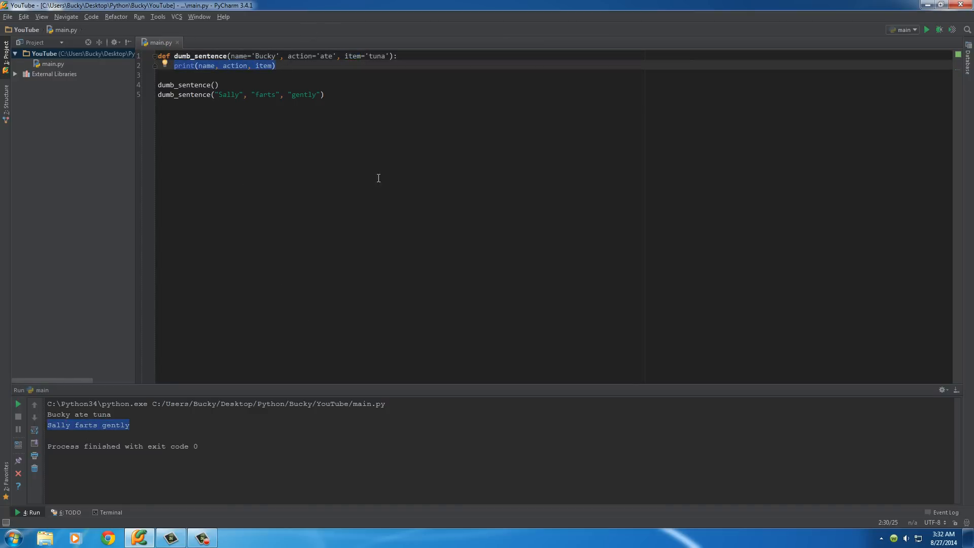
click(324, 94)
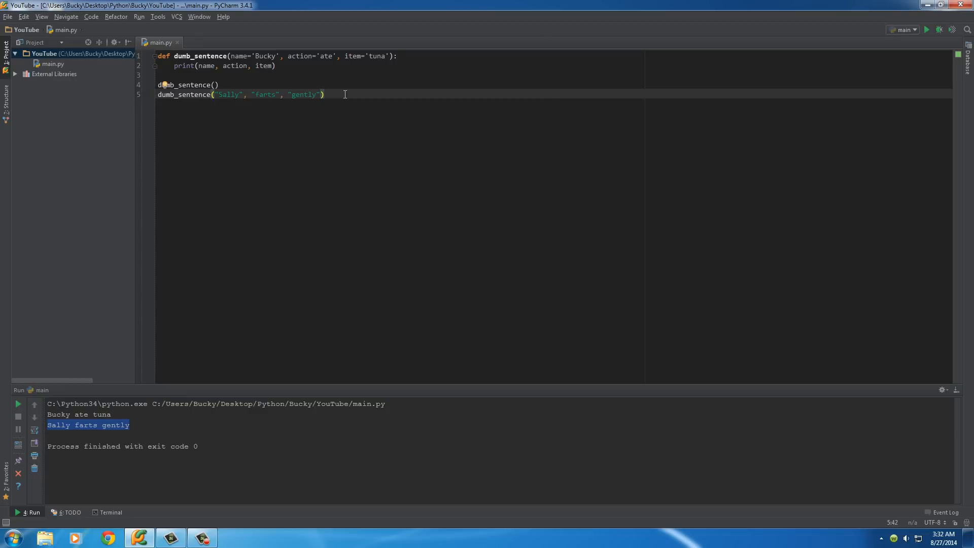
click(287, 56)
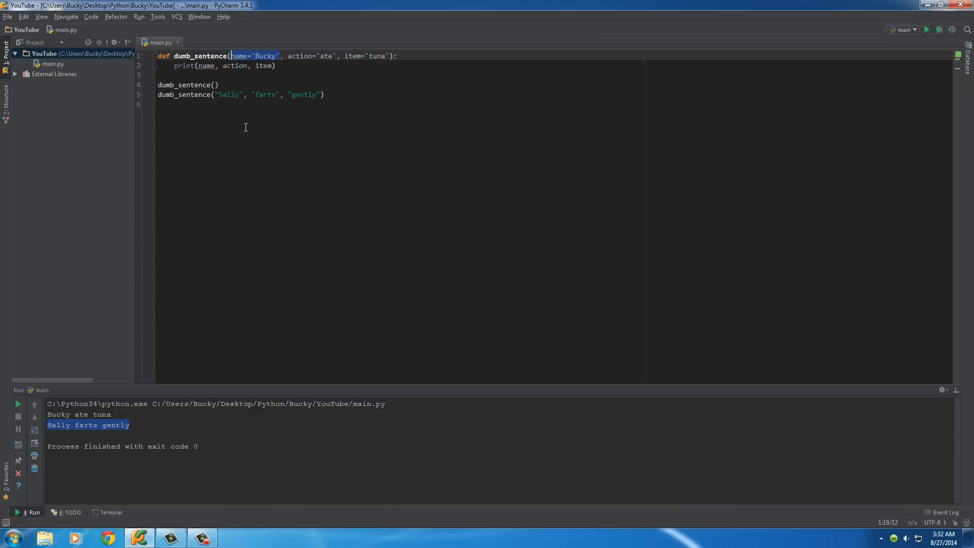
click(187, 103)
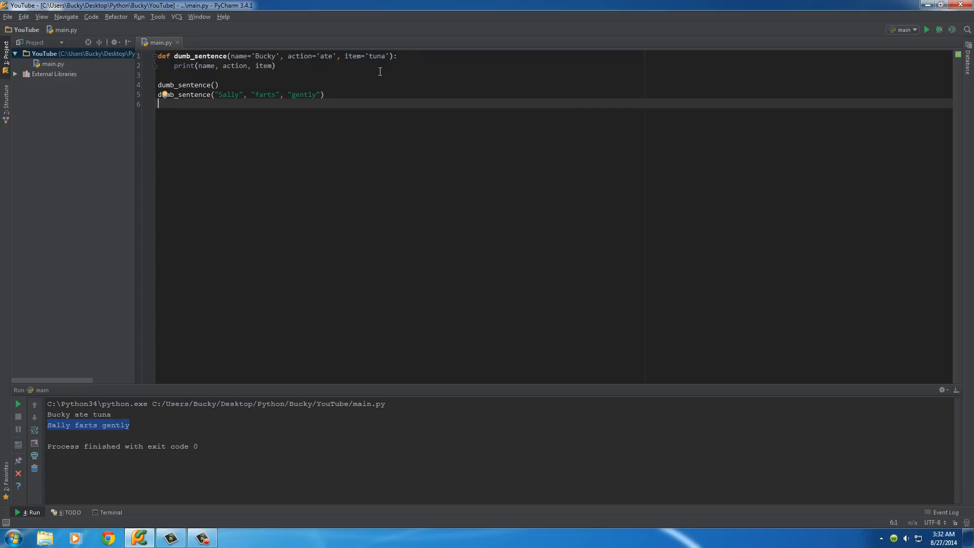
mouse_move(245, 116)
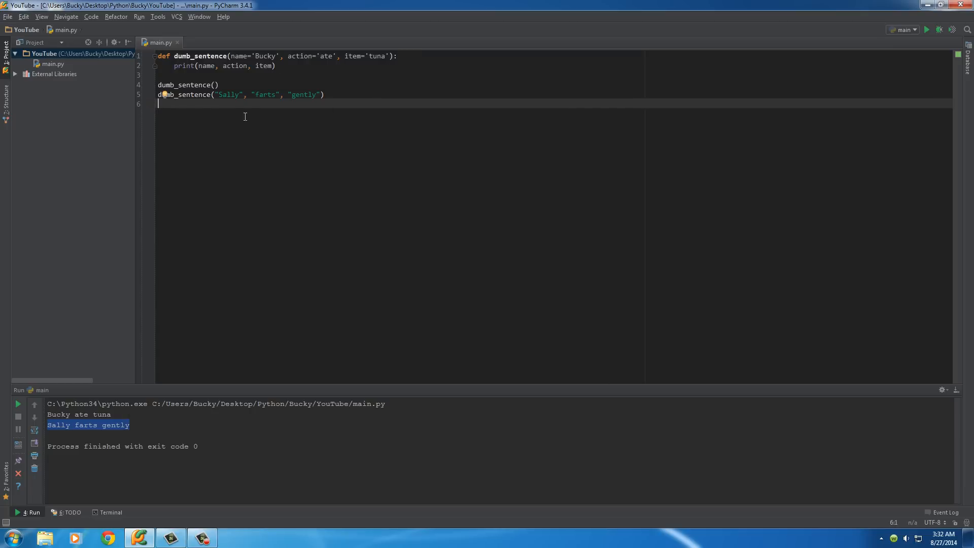
Add dumb_sentence(item='awesome') on line 6 and run it to print "Bucky ate awesome"
text(dumb_sentence()
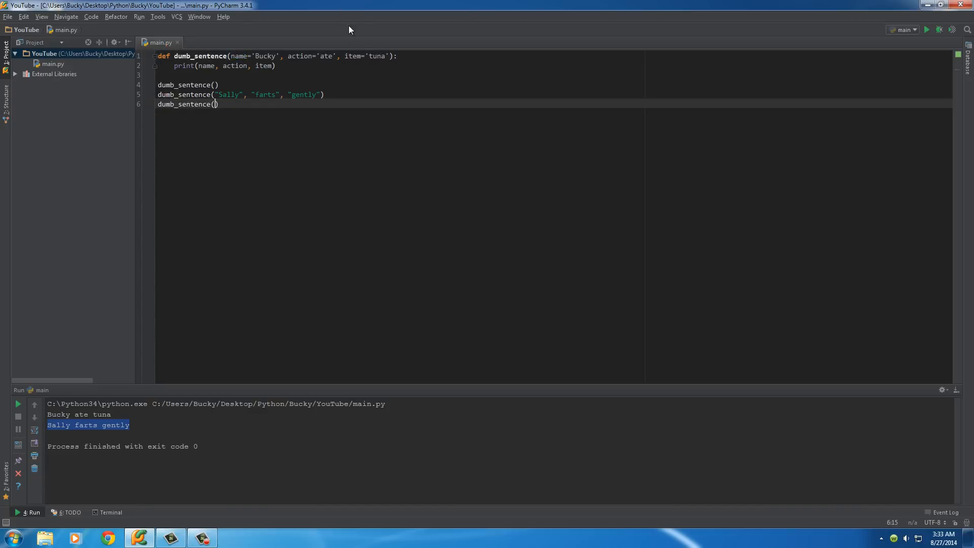
click(219, 104)
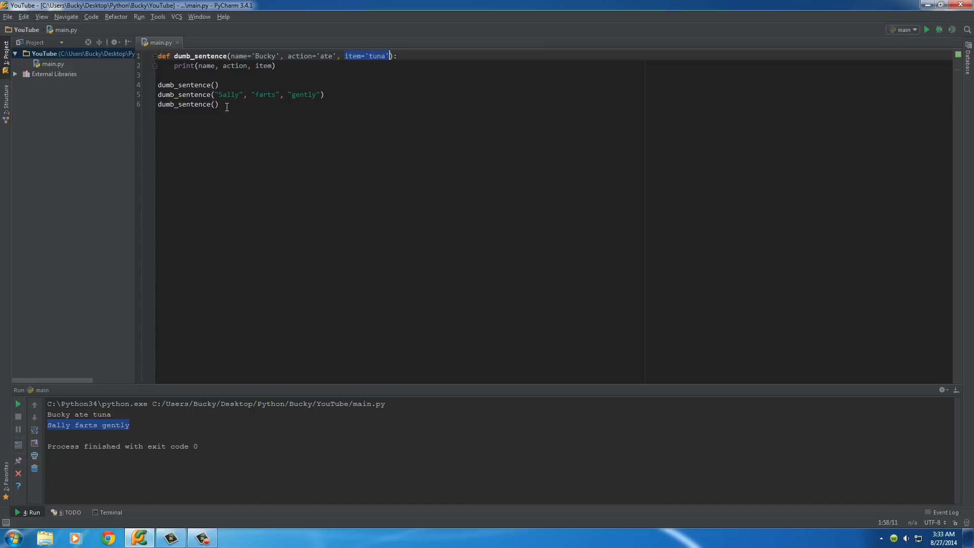
click(246, 95)
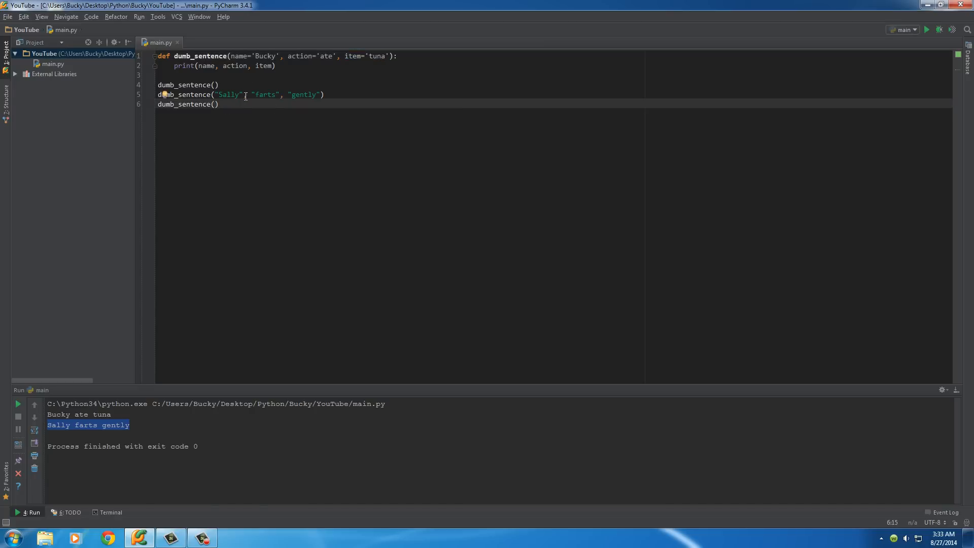
double_click(228, 94)
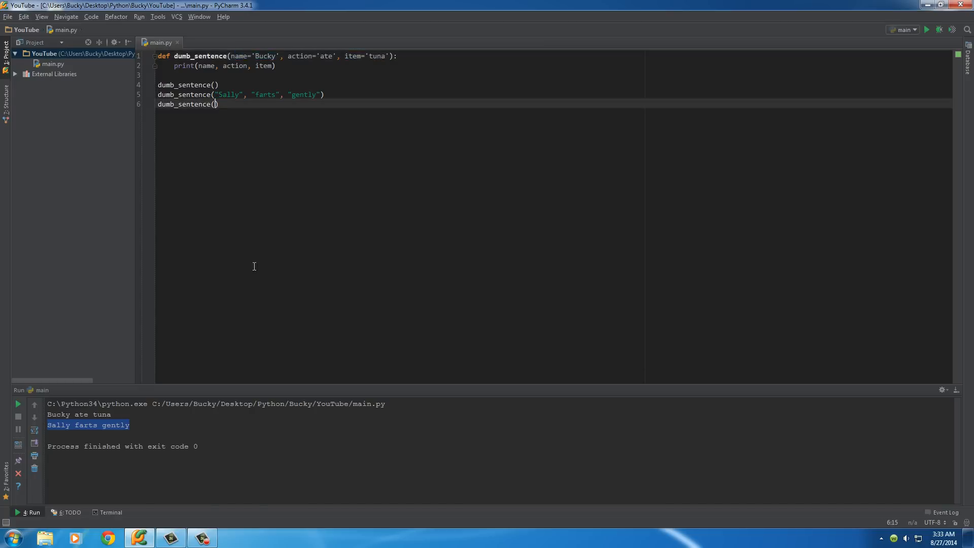
text(item='awesome)
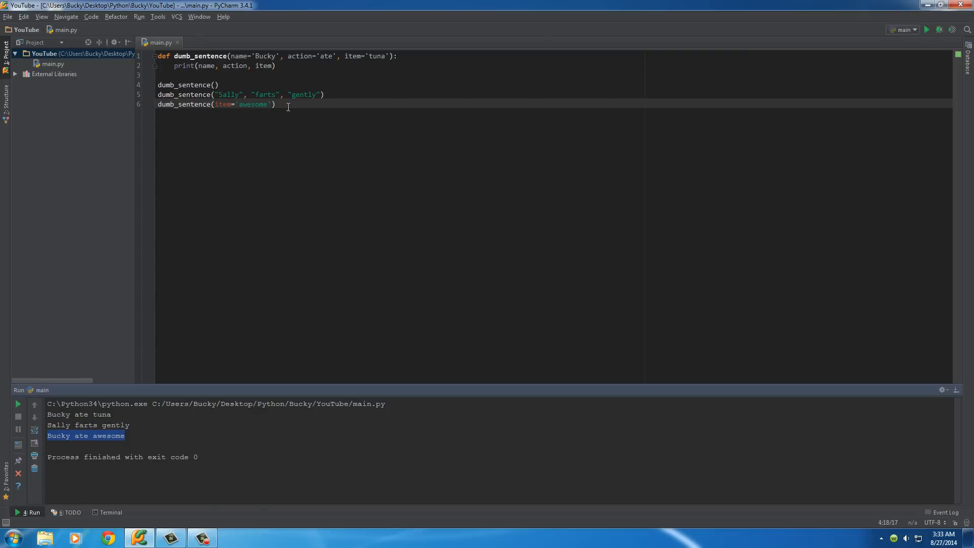
click(276, 104)
text(dumb_sentence(item='awesome', )
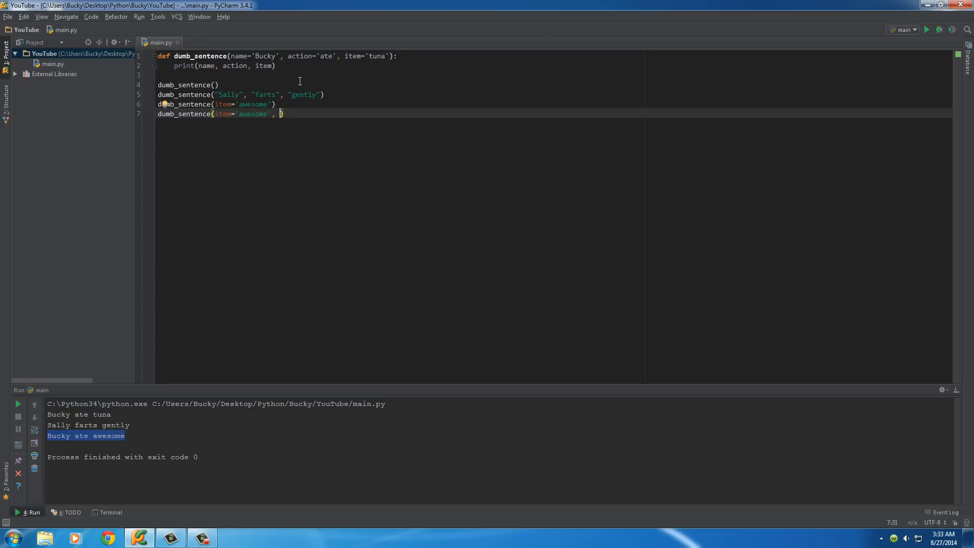
Complete line 7 as dumb_sentence(item='awesome', action='is') using keyword arguments
text(action=)
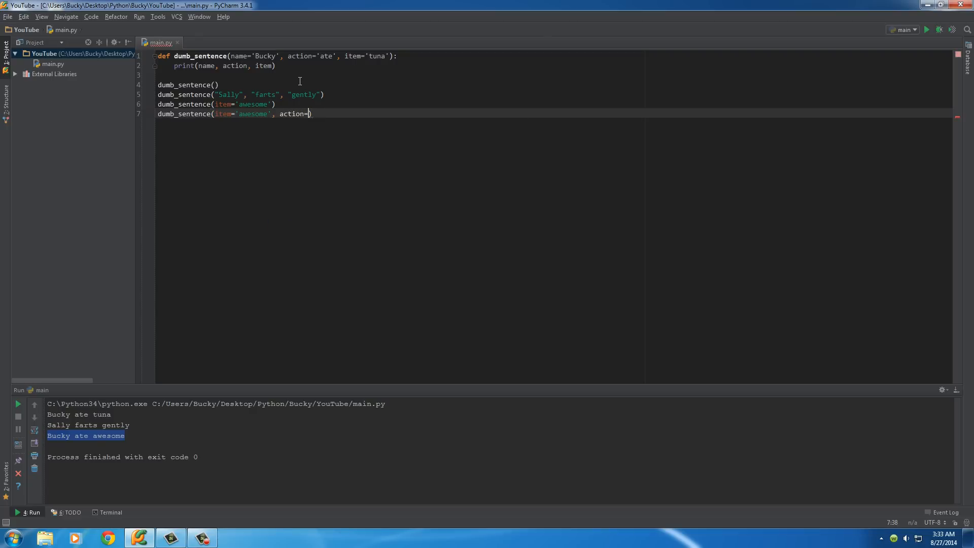
text(is')
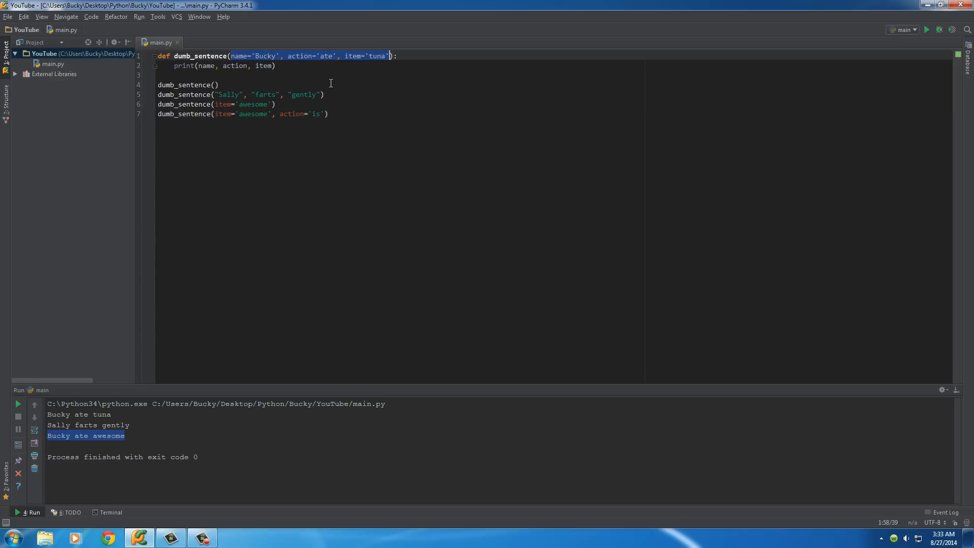
double_click(300, 56)
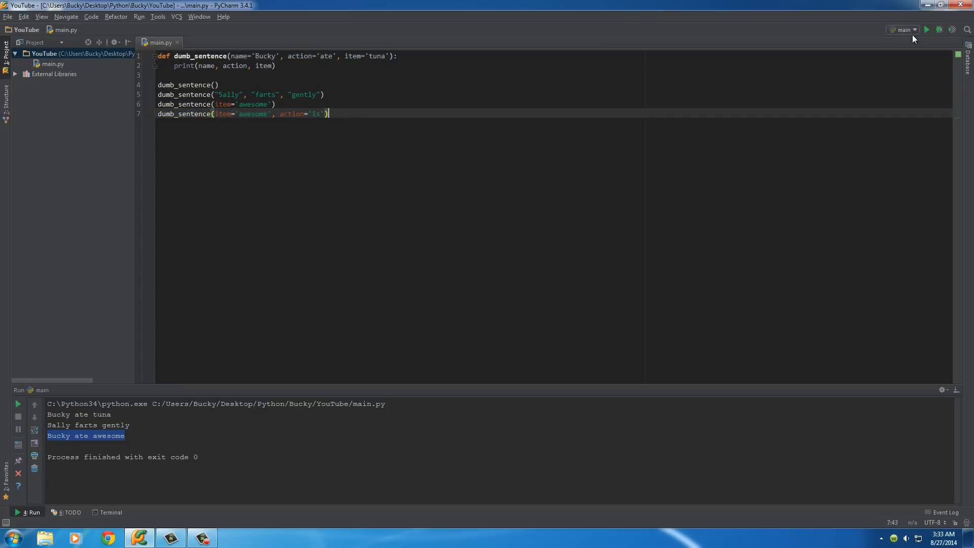
mouse_move(580, 157)
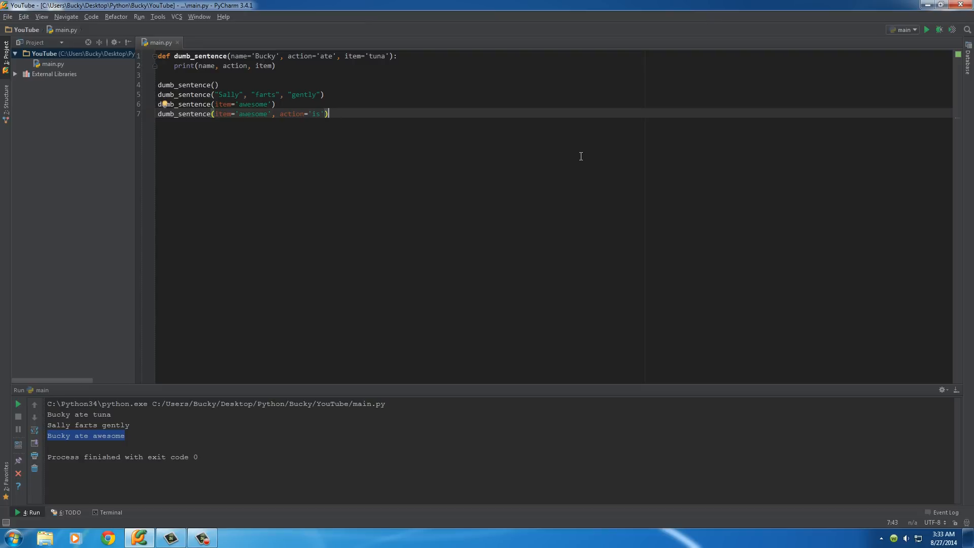
mouse_move(926, 29)
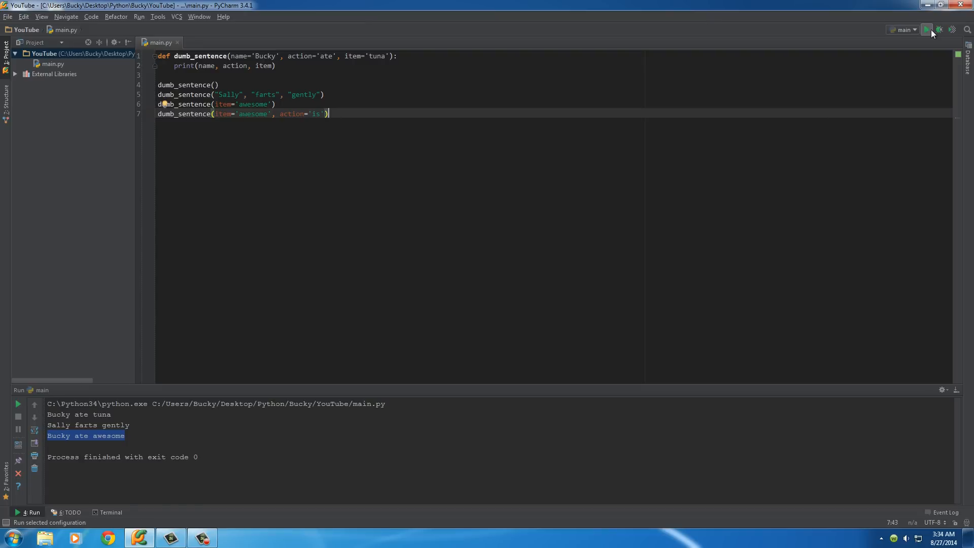
Run main.py so the output ends with a fourth line, "Bucky is awesome"
click(927, 30)
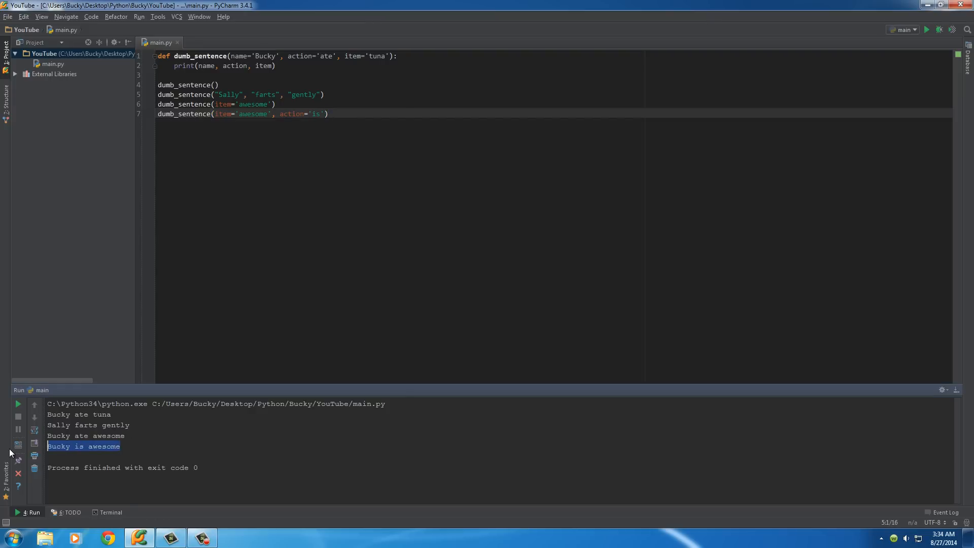
mouse_move(89, 449)
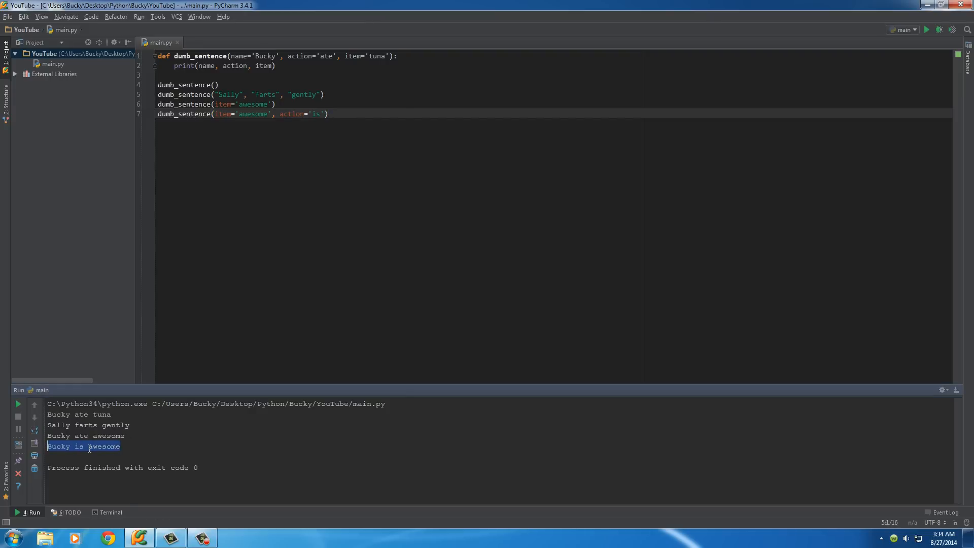